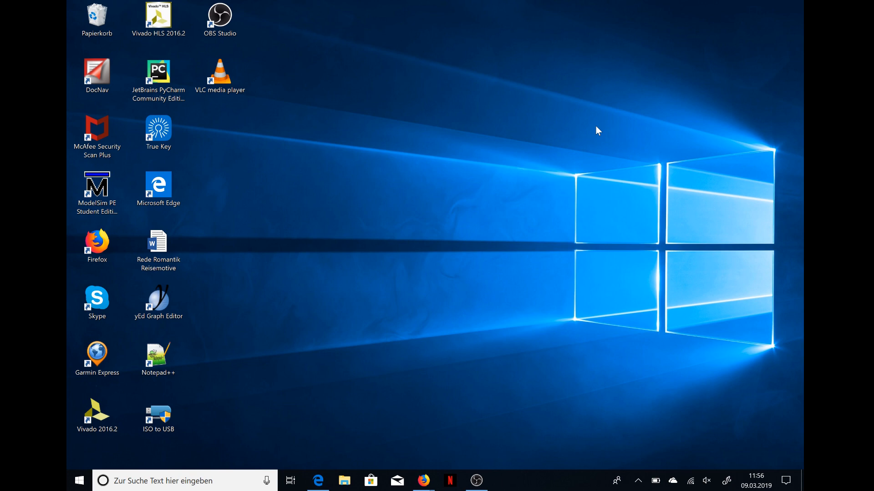
mouse_move(247, 468)
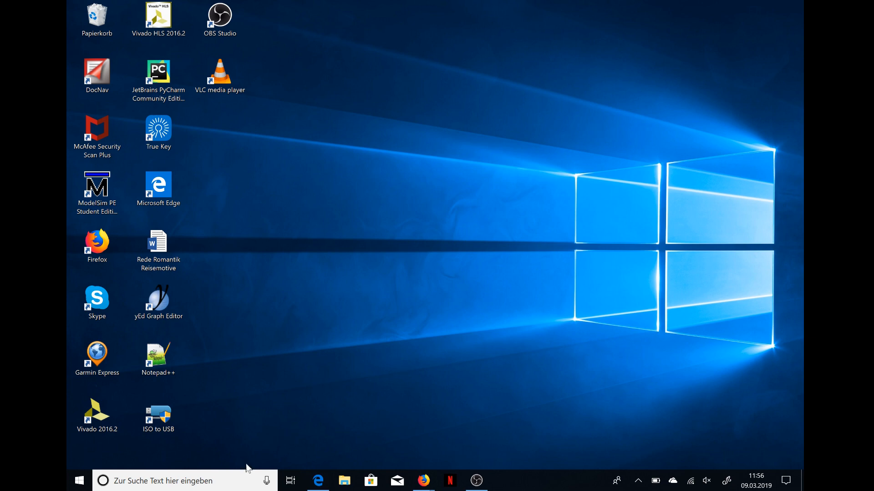
Step: Launch the Arduino IDE from Windows search by searching 'adu'
text(adu)
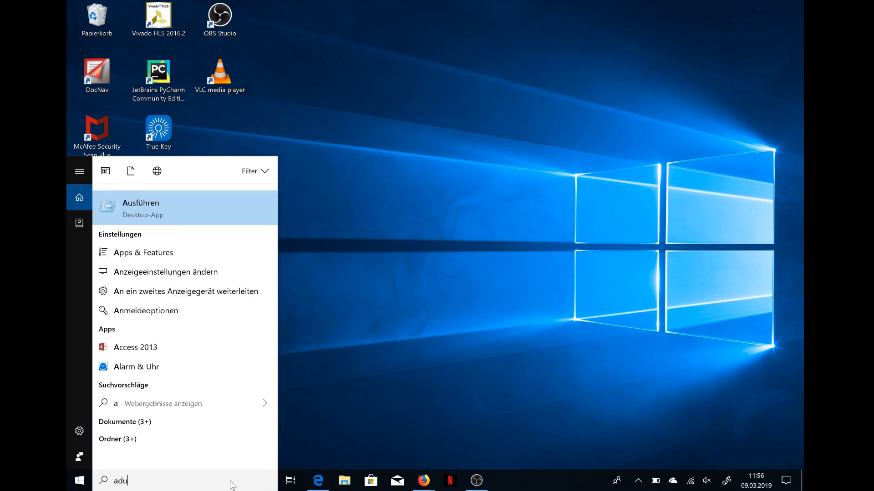
key(BackSpace)
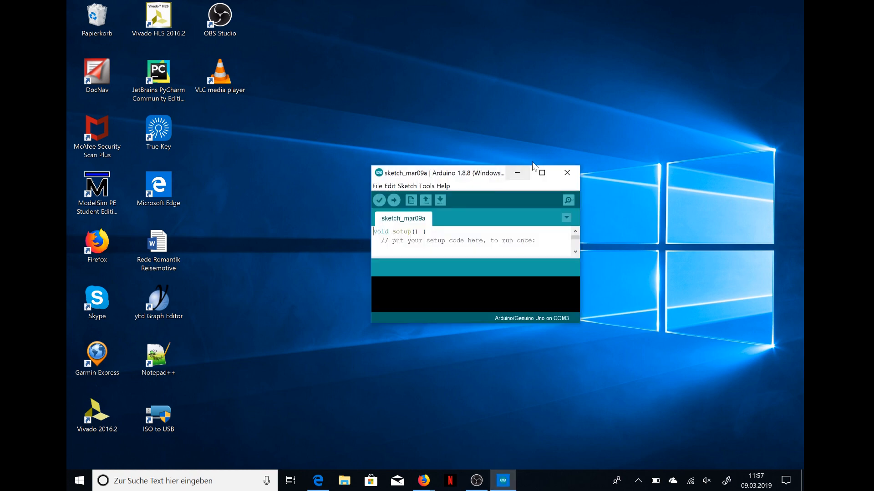
Step: Maximize the window and set the board to Arduino Pro or Pro Mini
click(539, 172)
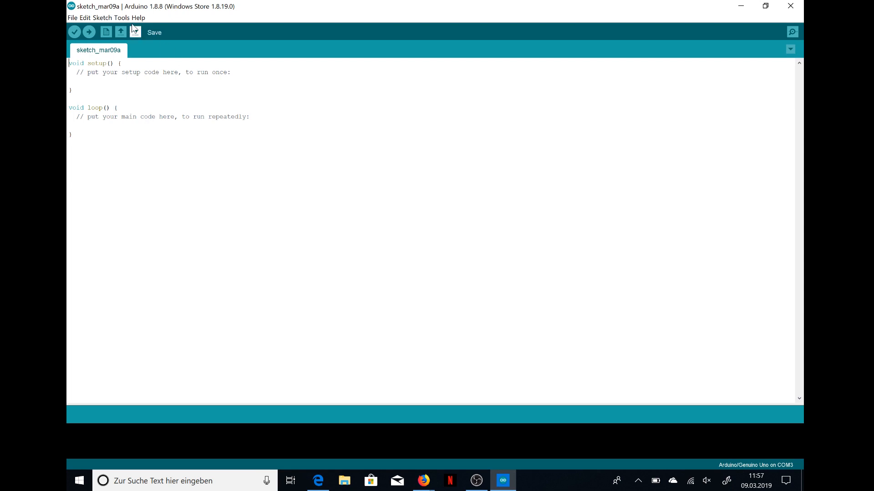
click(121, 17)
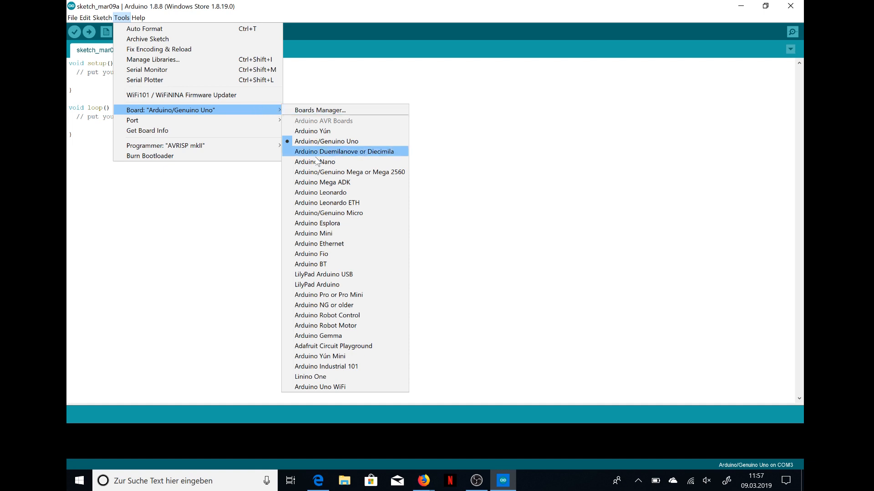
mouse_move(329, 213)
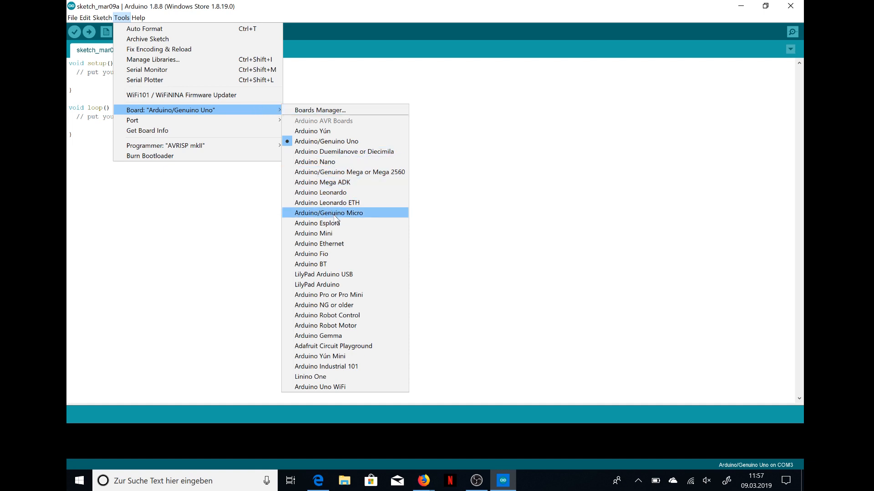
mouse_move(335, 216)
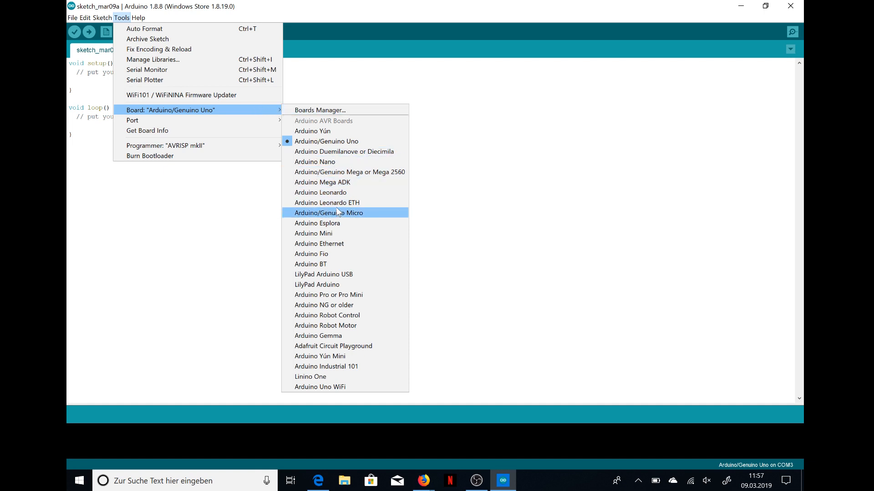
mouse_move(343, 274)
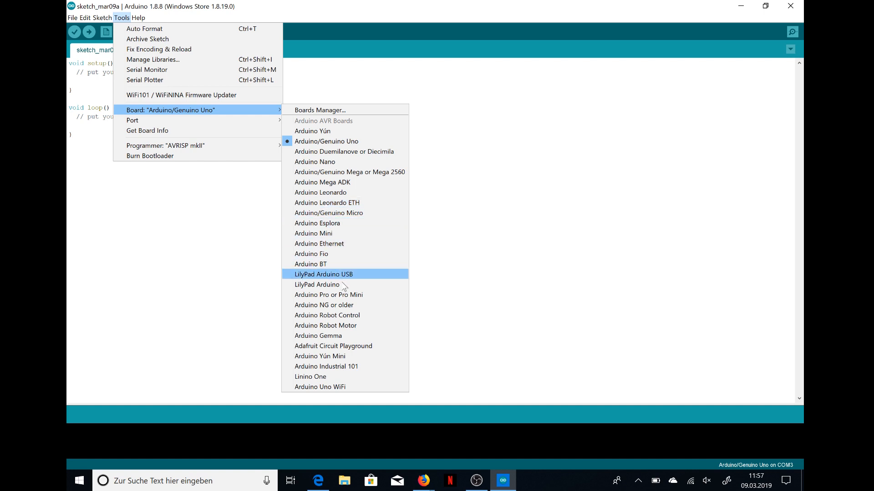
click(329, 295)
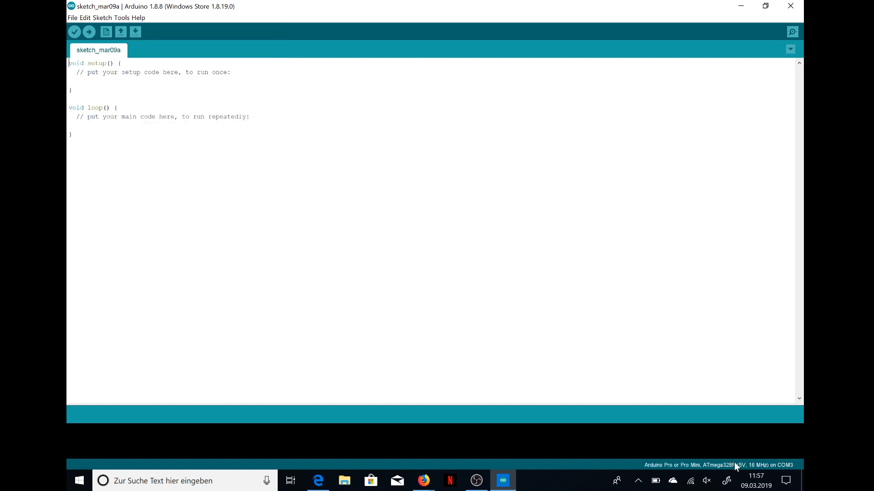
mouse_move(121, 32)
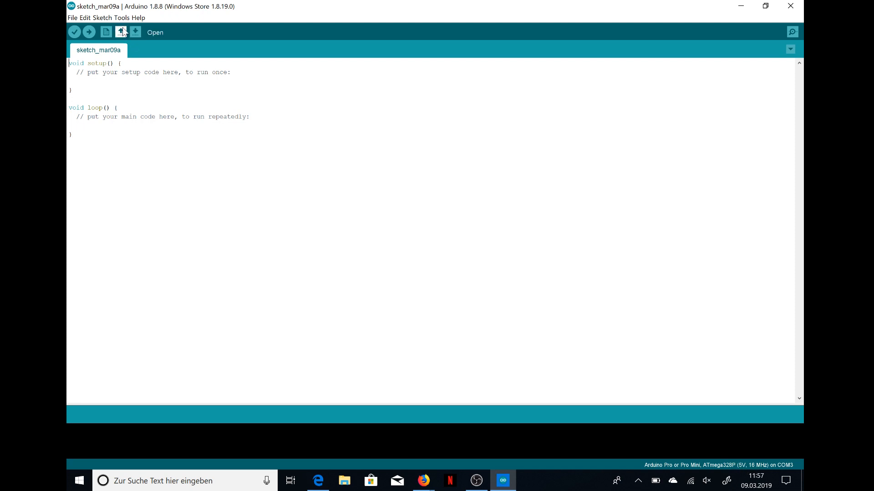
Step: Set the processor to ATmega328P (3.3V, 8 MHz) and the port to COM4
click(120, 17)
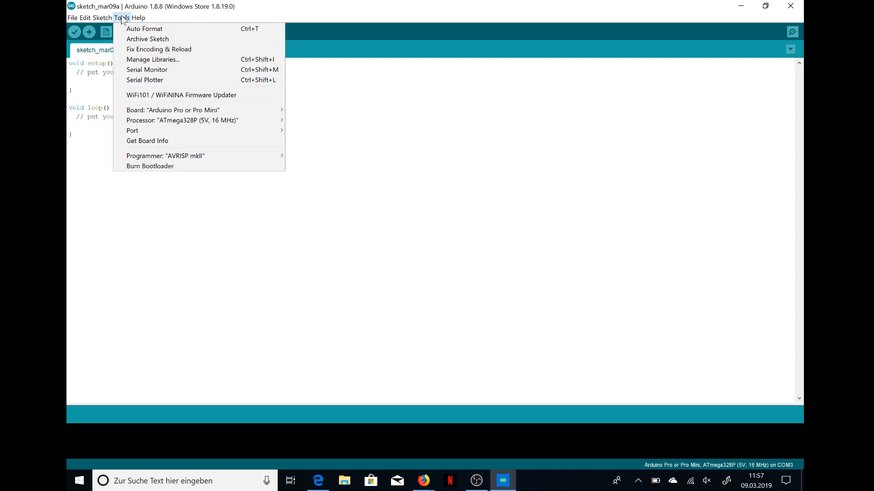
mouse_move(182, 120)
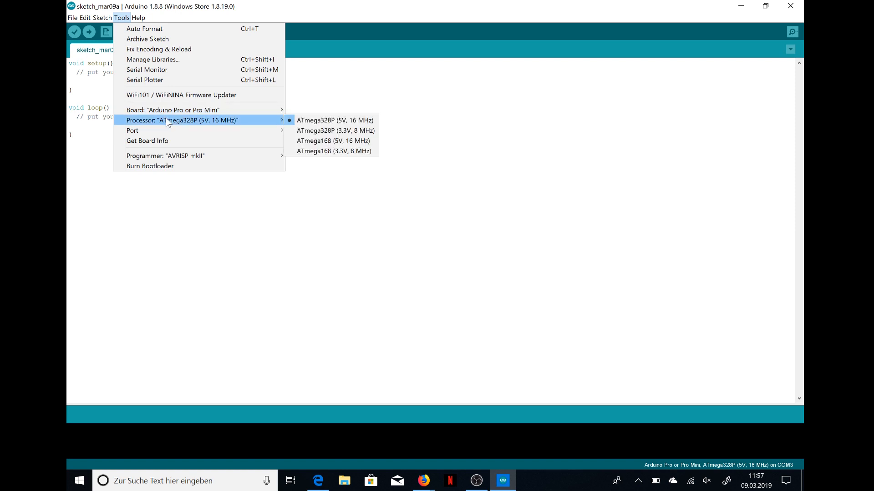
mouse_move(264, 123)
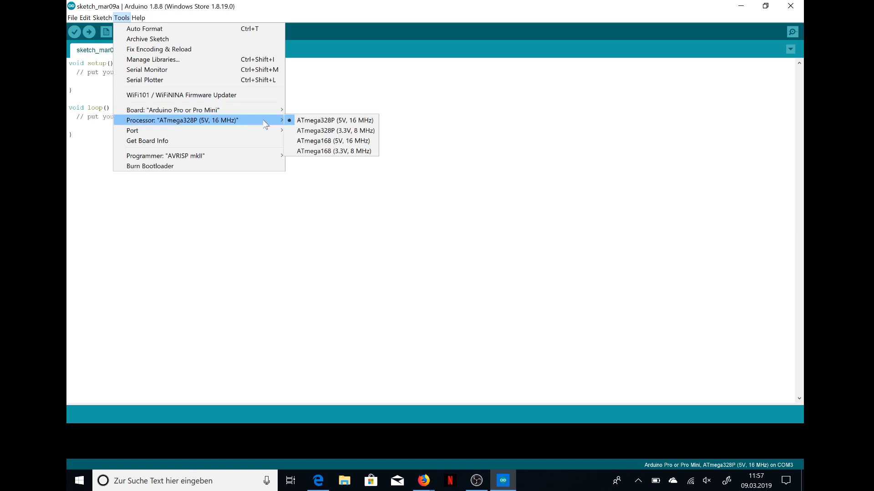
mouse_move(335, 130)
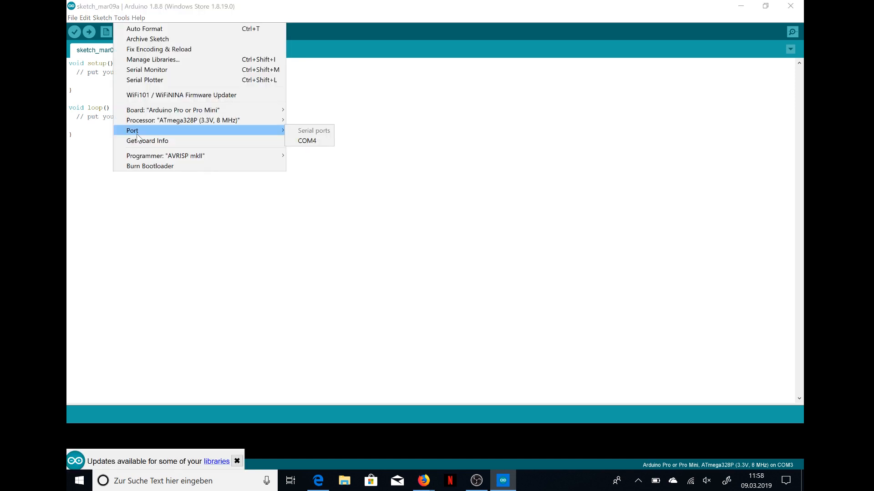
mouse_move(193, 141)
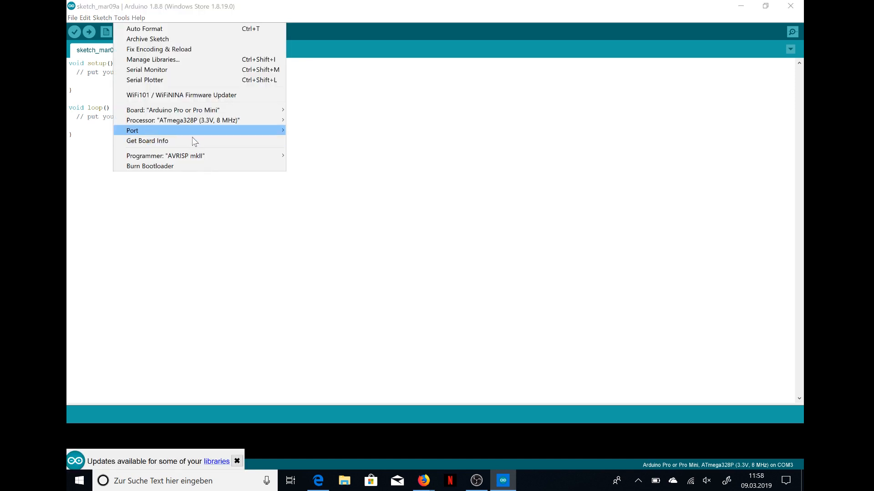
mouse_move(247, 123)
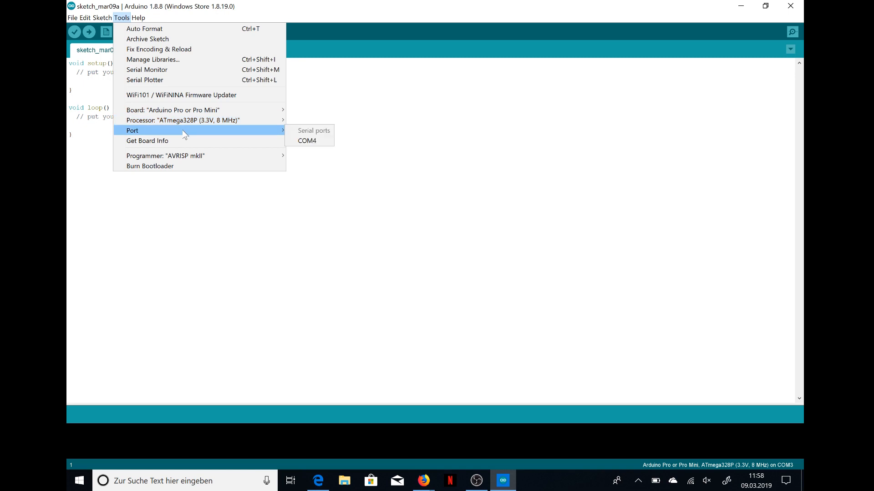
mouse_move(307, 140)
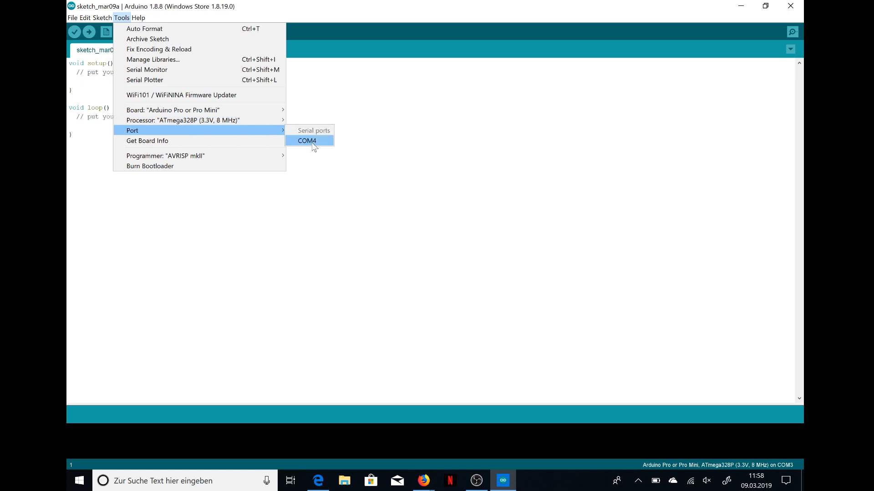
click(307, 140)
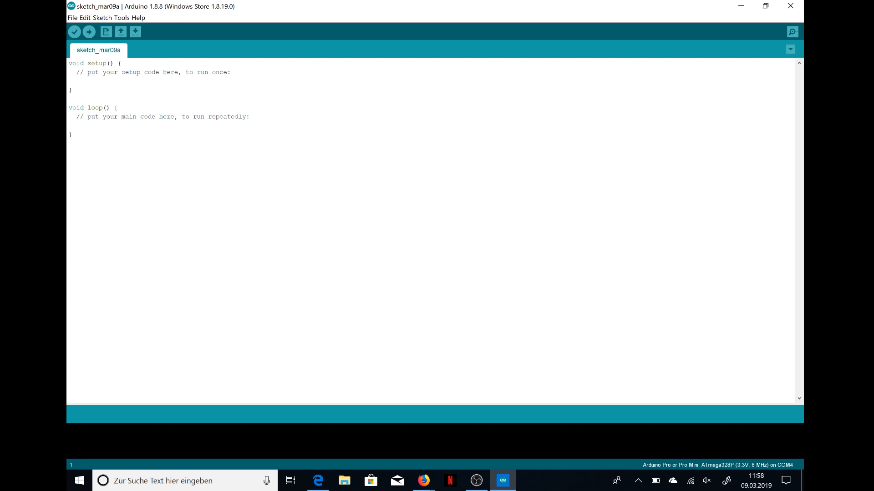
Step: Install the WiFi101 library by Arduino from the Library Manager
click(121, 17)
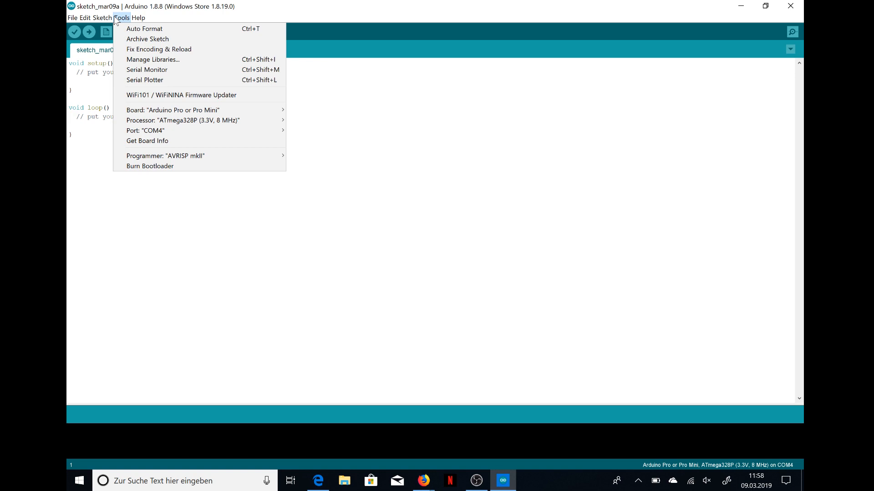
mouse_move(162, 59)
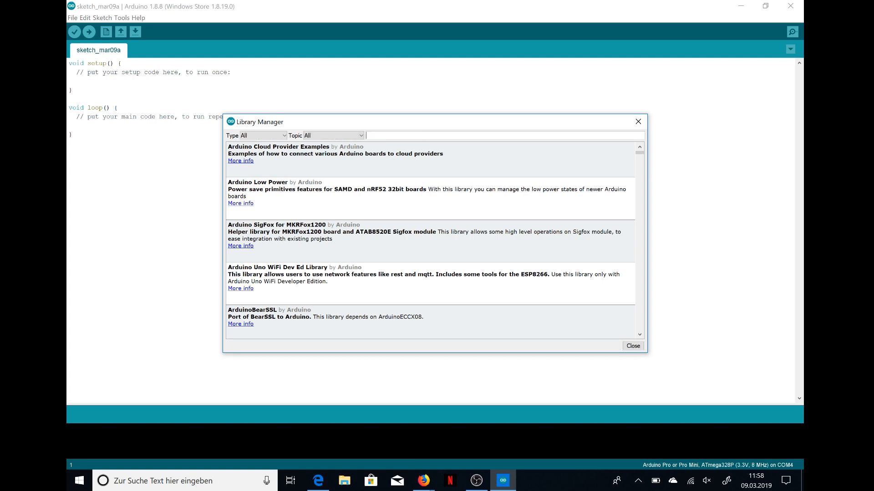
text(Wifi)
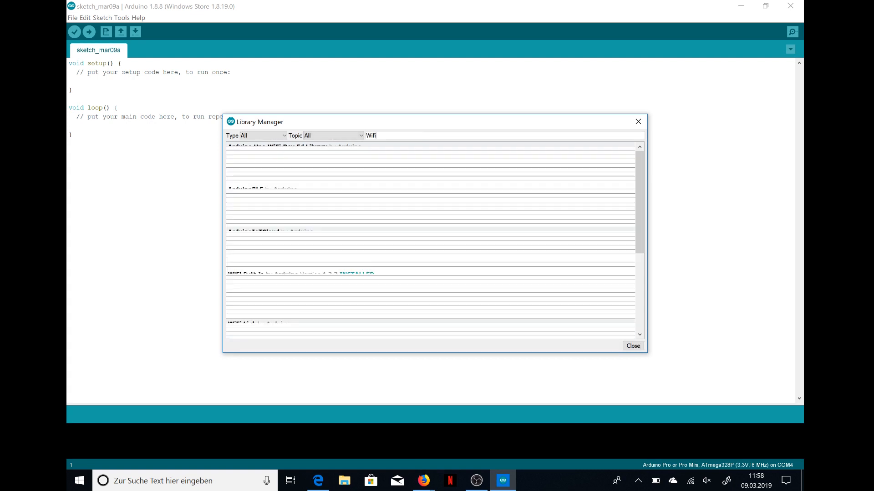
text(101)
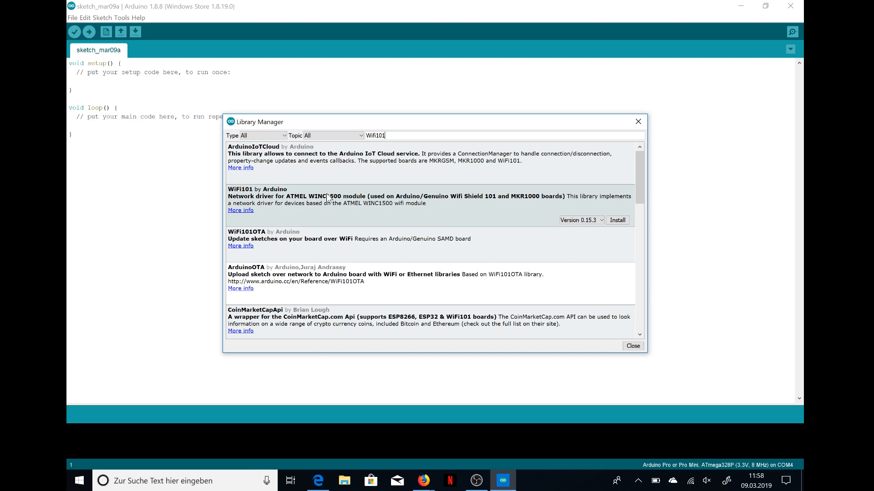
mouse_move(426, 213)
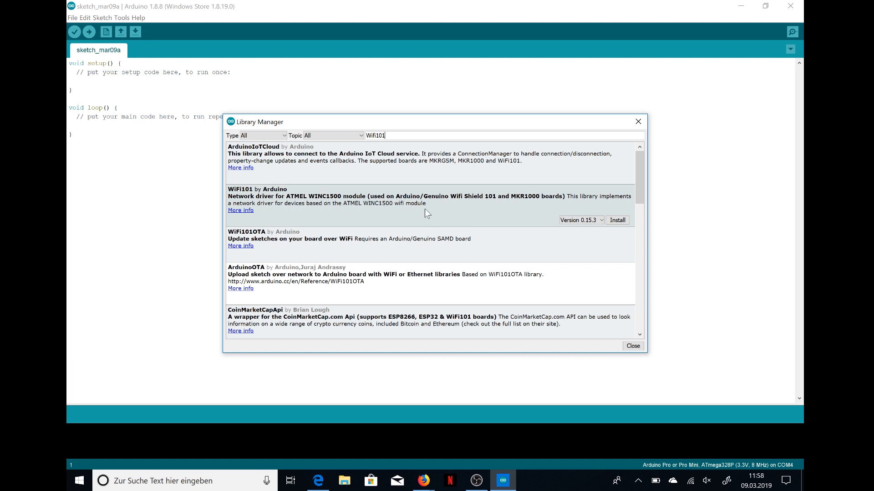
mouse_move(471, 215)
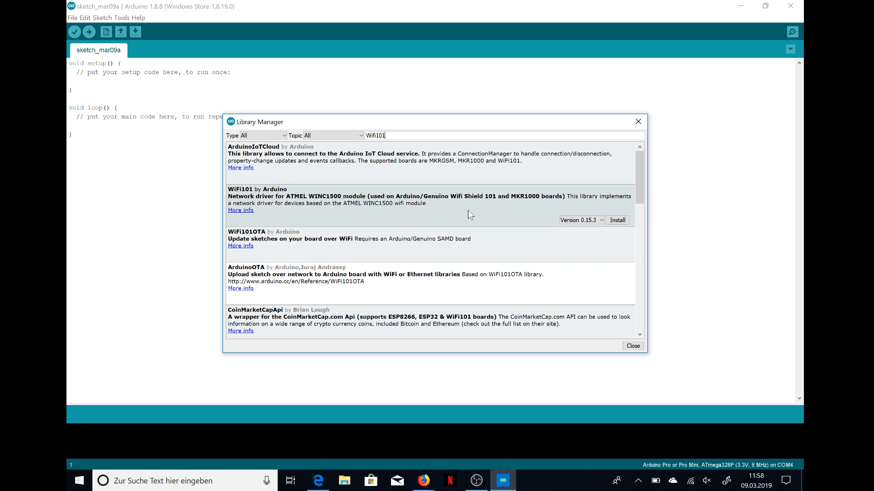
mouse_move(617, 219)
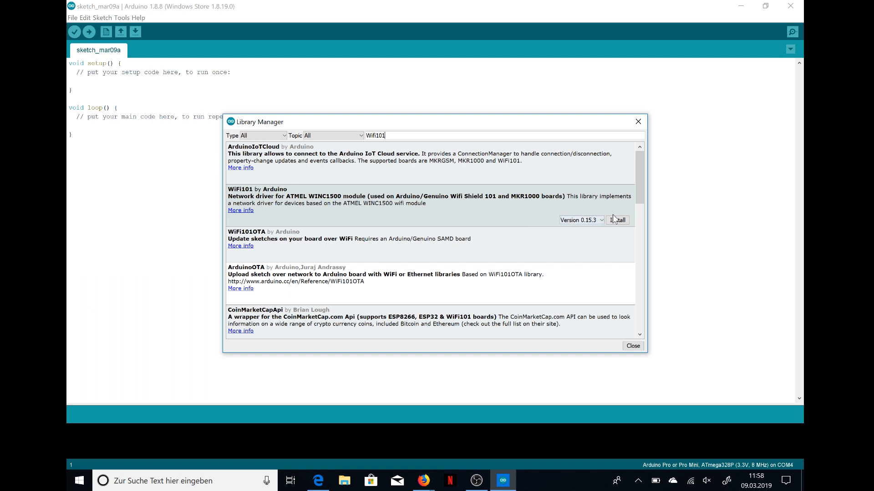
click(617, 219)
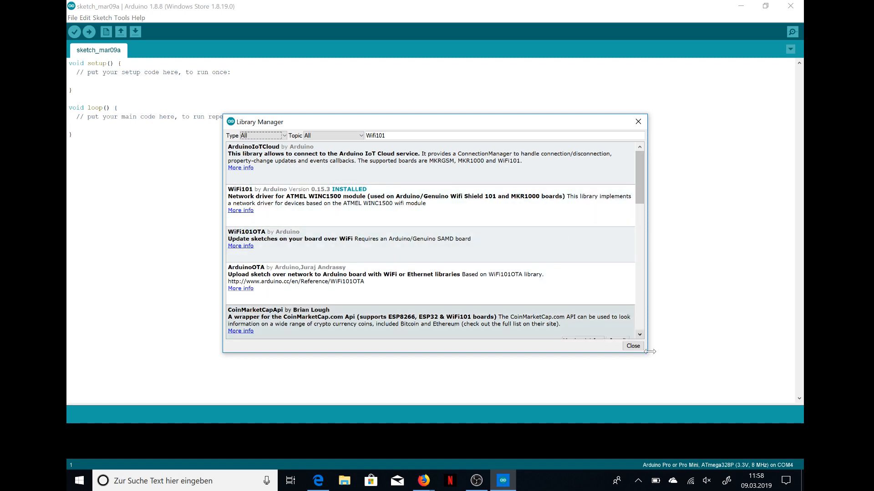
Step: Close the Library Manager and open the WiFi101 SimpleWebServerWiFi example sketch
click(72, 18)
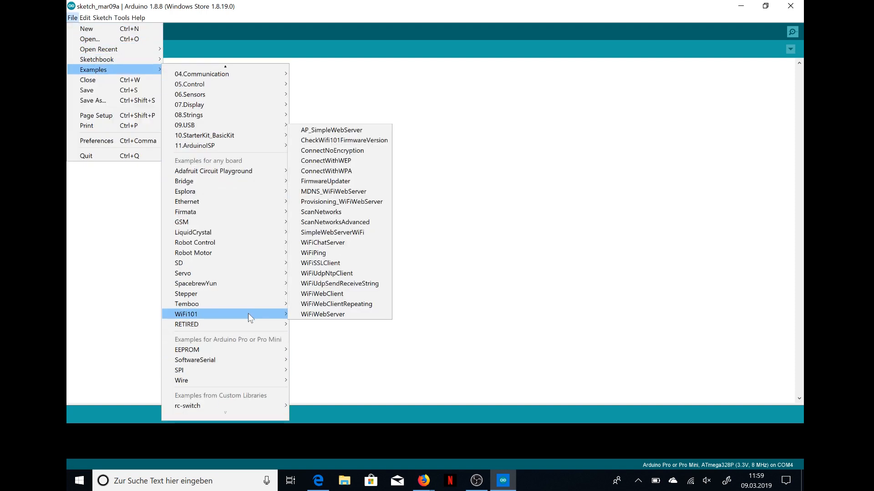
mouse_move(322, 314)
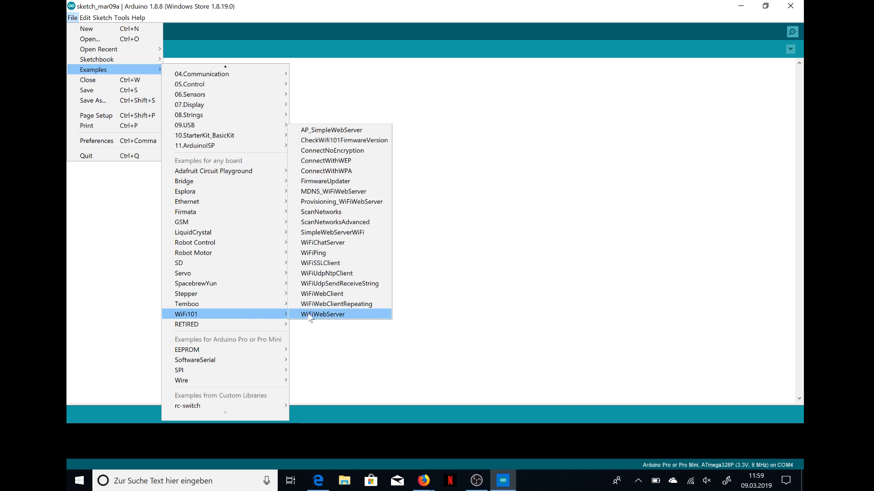
mouse_move(326, 160)
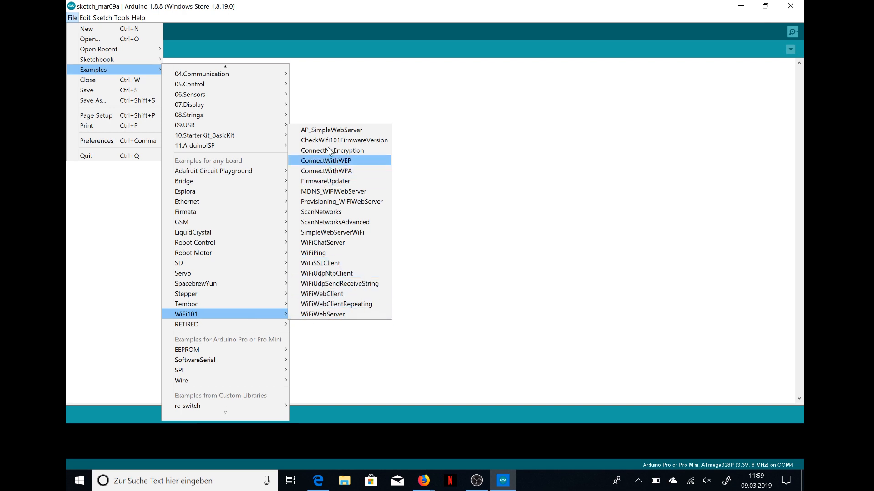
mouse_move(322, 242)
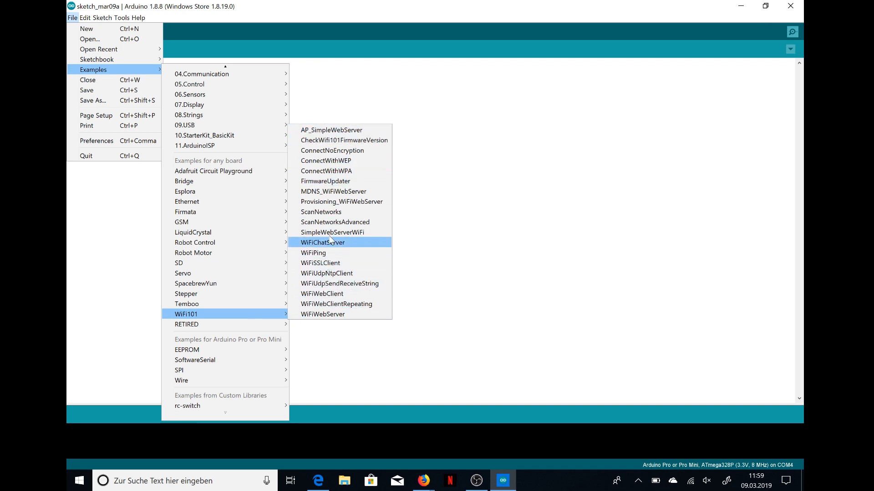
mouse_move(326, 273)
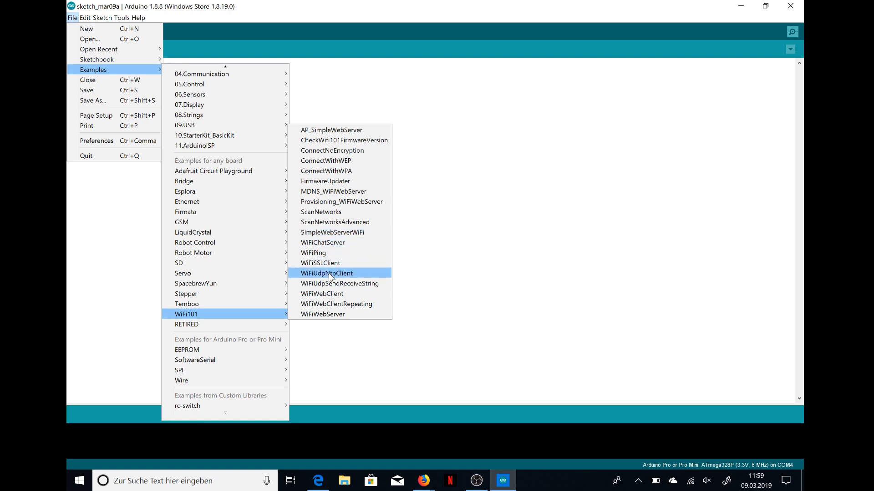
click(332, 232)
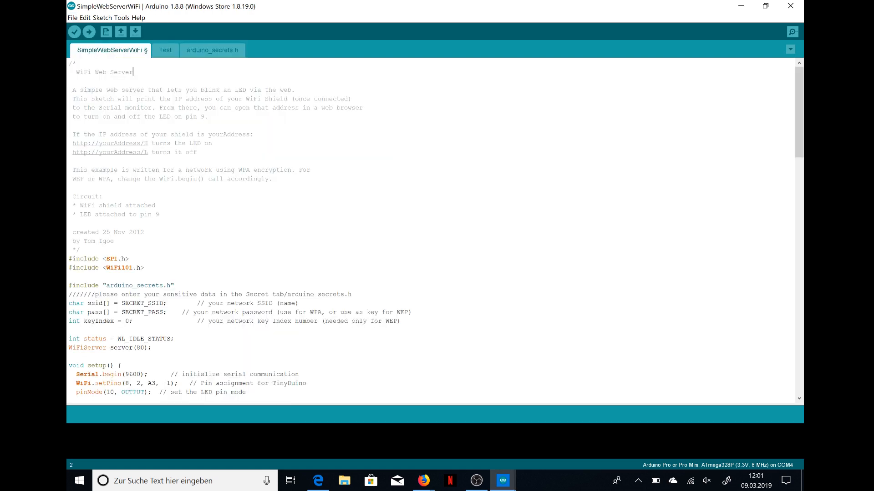
click(72, 18)
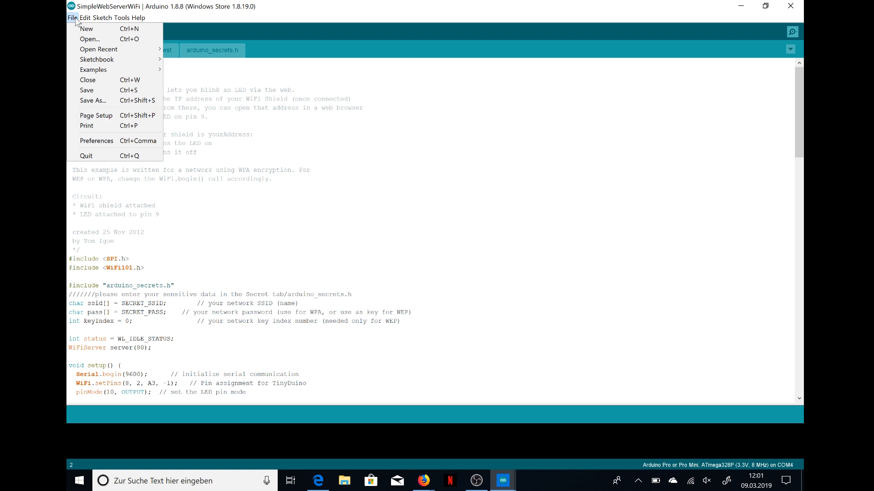
mouse_move(93, 70)
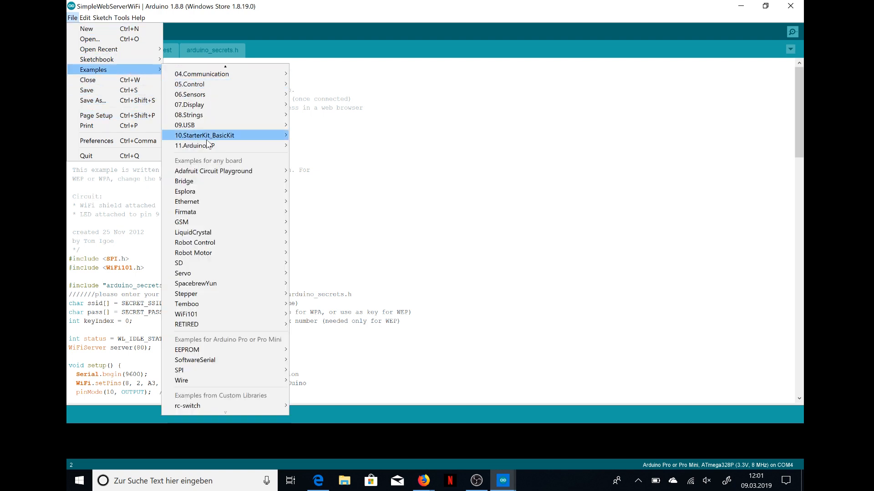
mouse_move(186, 314)
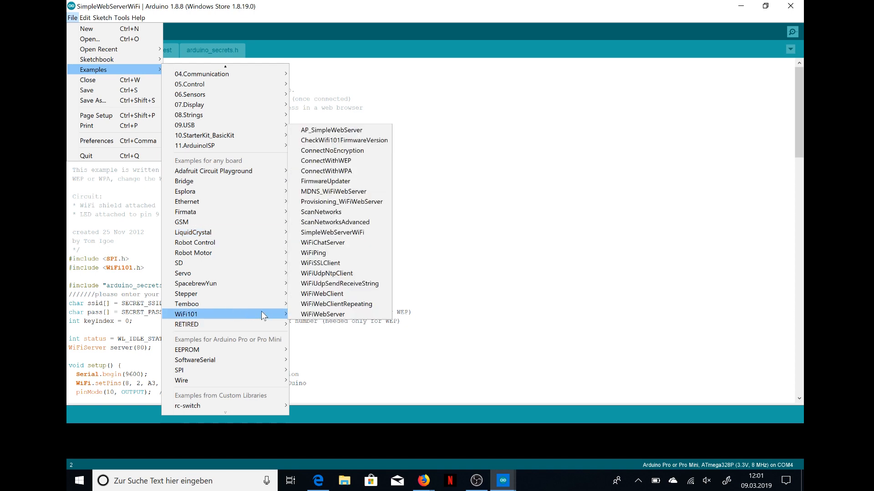
mouse_move(322, 314)
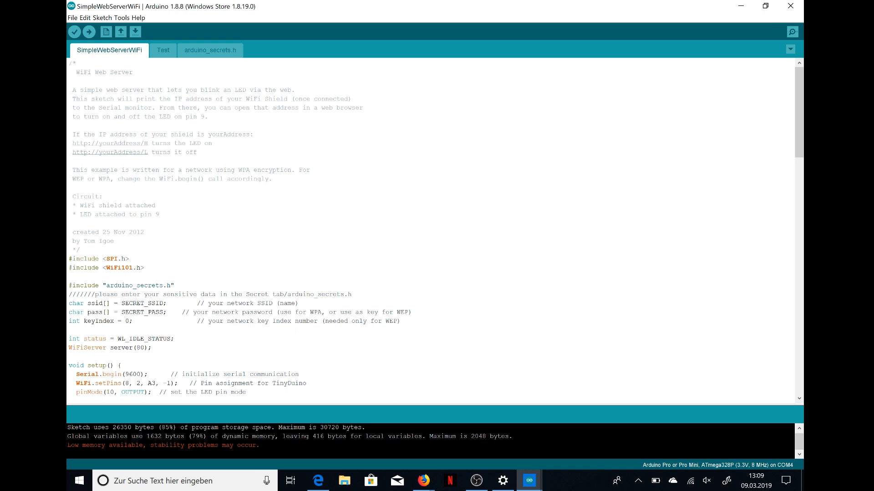
scroll(down, 3)
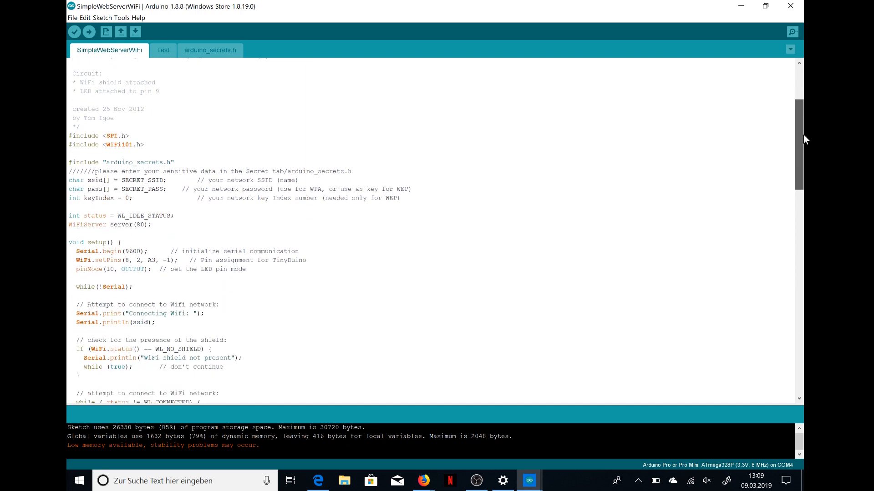
double_click(90, 242)
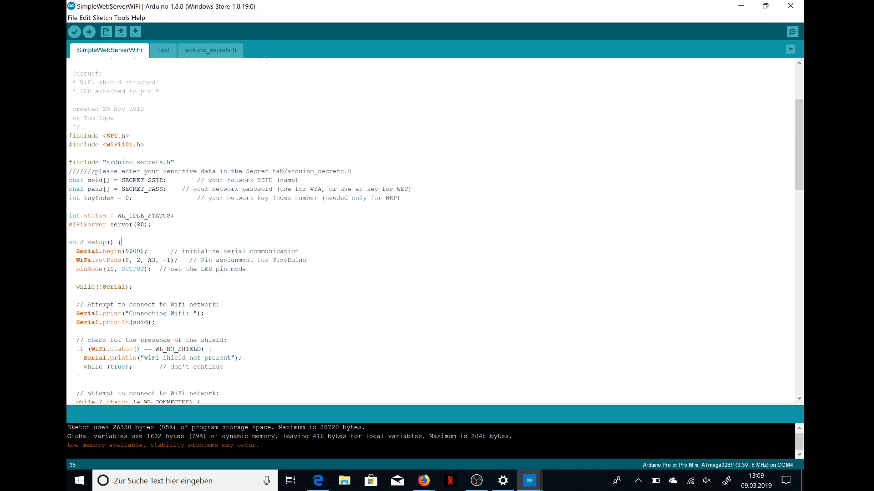
scroll(down, 3)
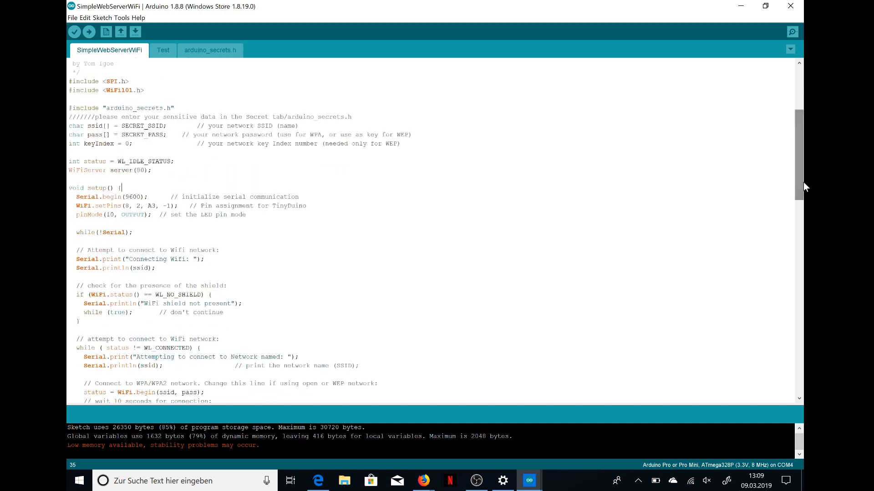
scroll(down, 3)
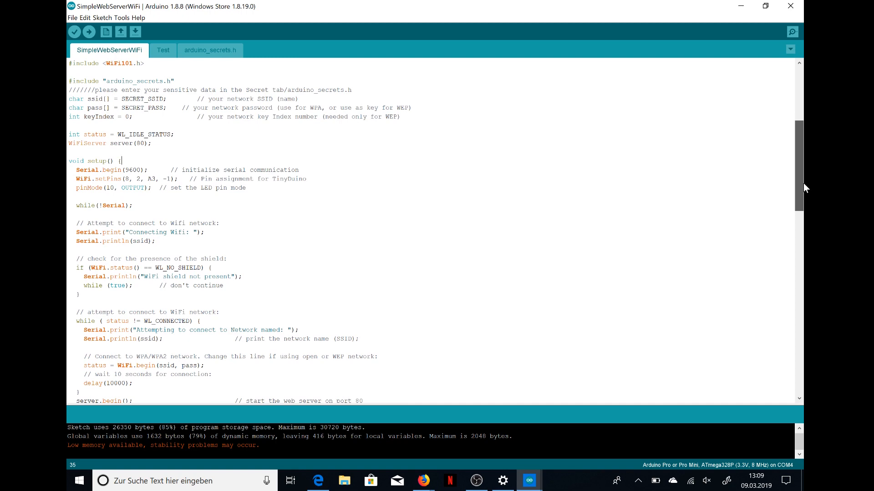
scroll(down, 3)
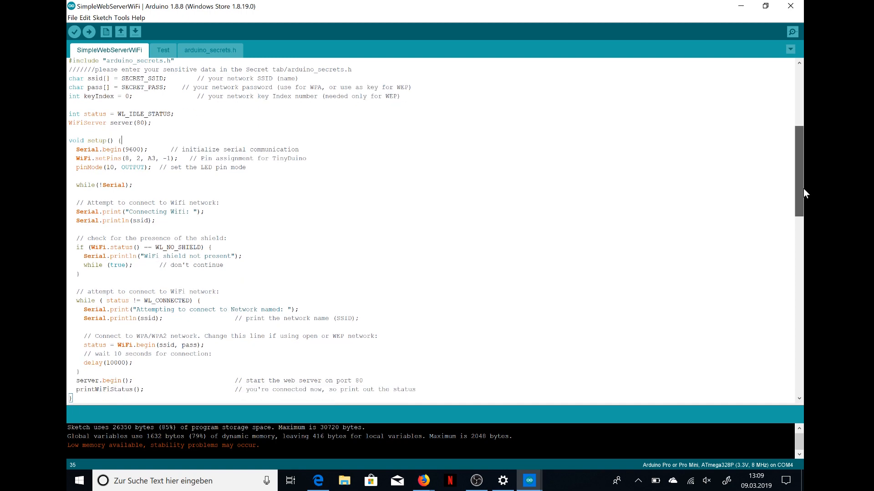
scroll(down, 3)
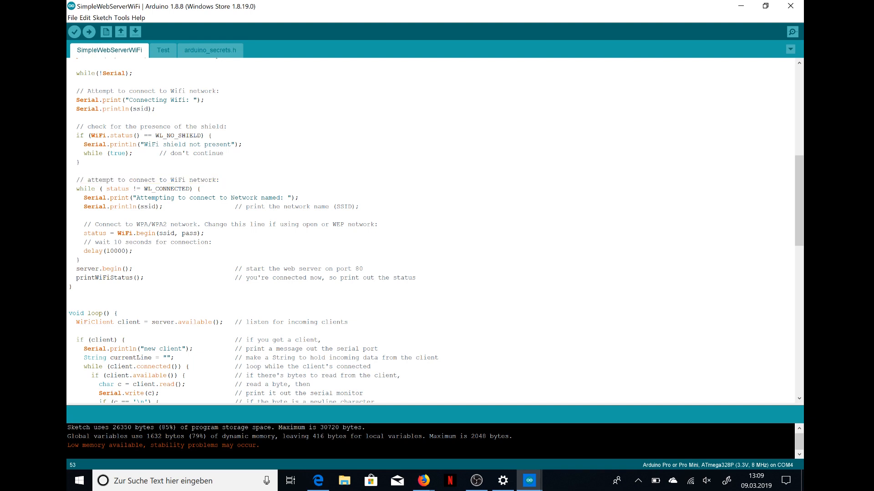
click(110, 188)
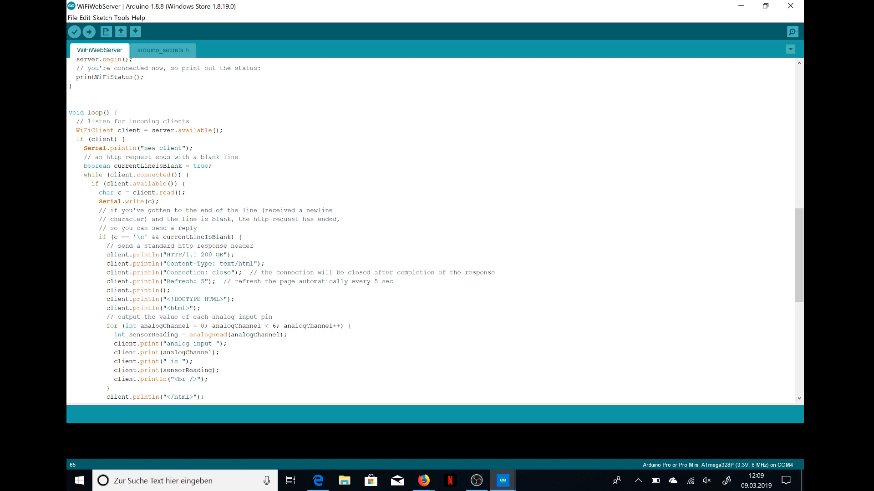
Step: Place the cursor at the start of loop() in the WiFiWebServer example
click(118, 112)
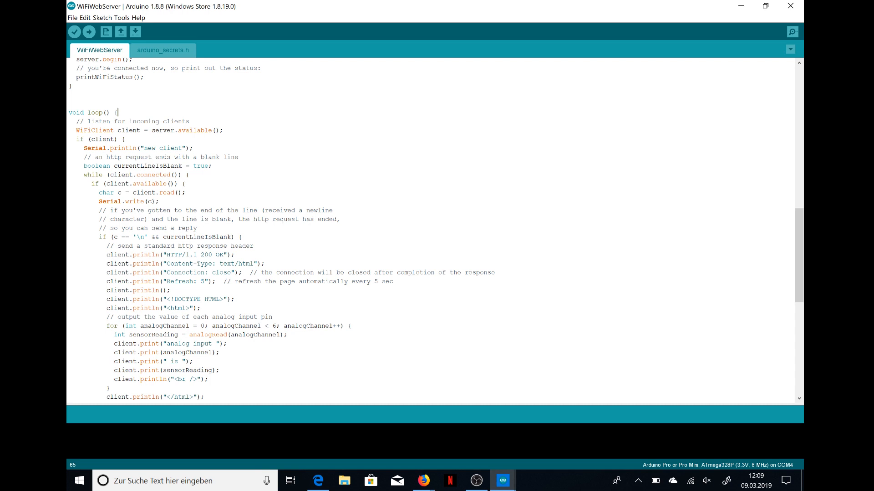
scroll(down, 3)
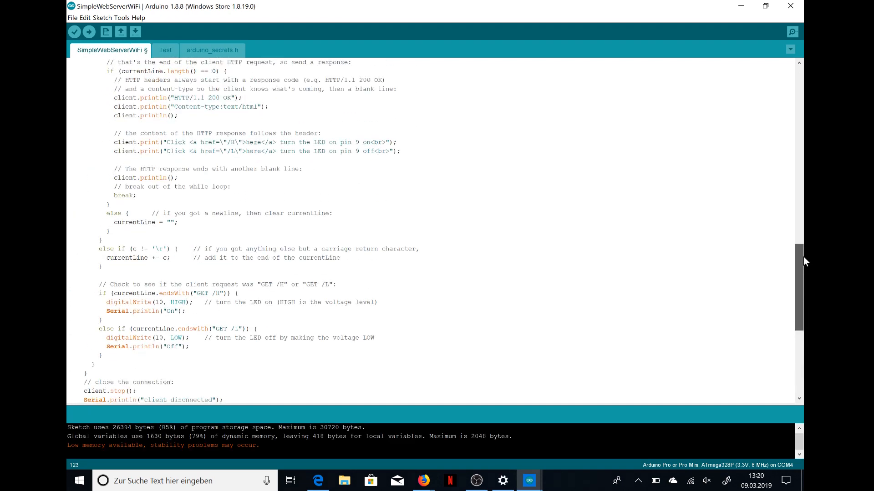
Step: Add a setup(); call inside the WiFi-not-connected check in loop()
scroll(up, 3)
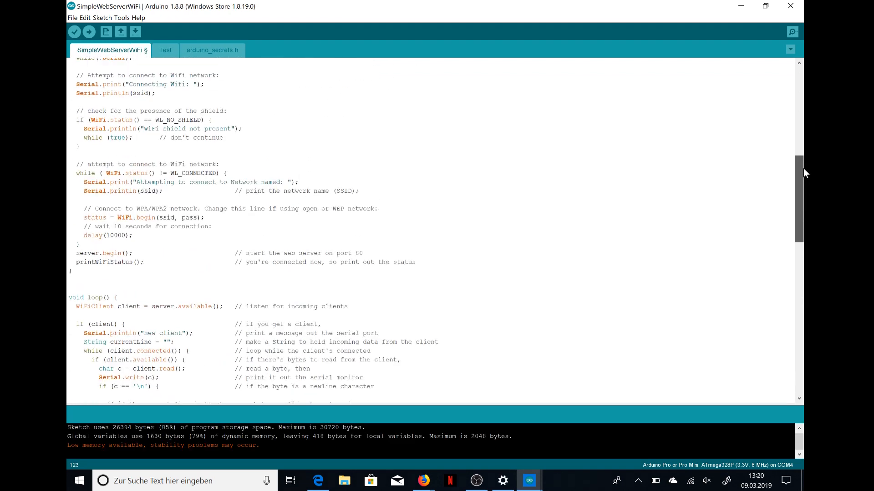
scroll(up, 3)
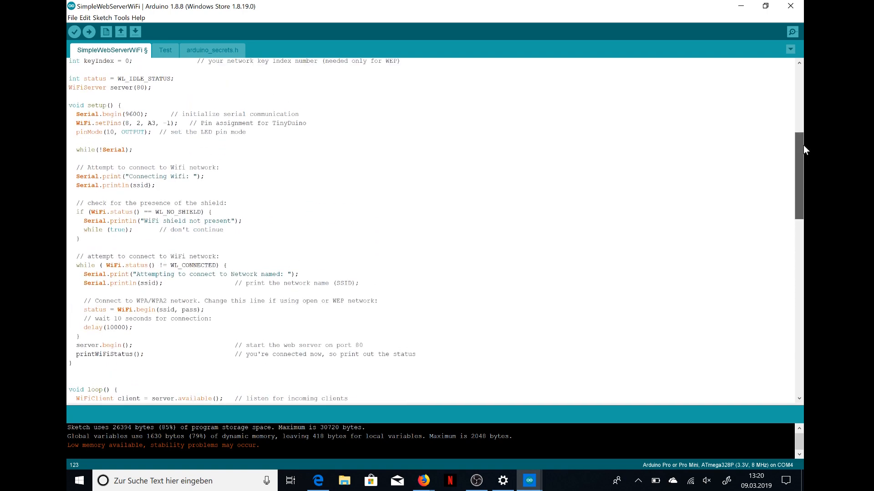
scroll(down, 3)
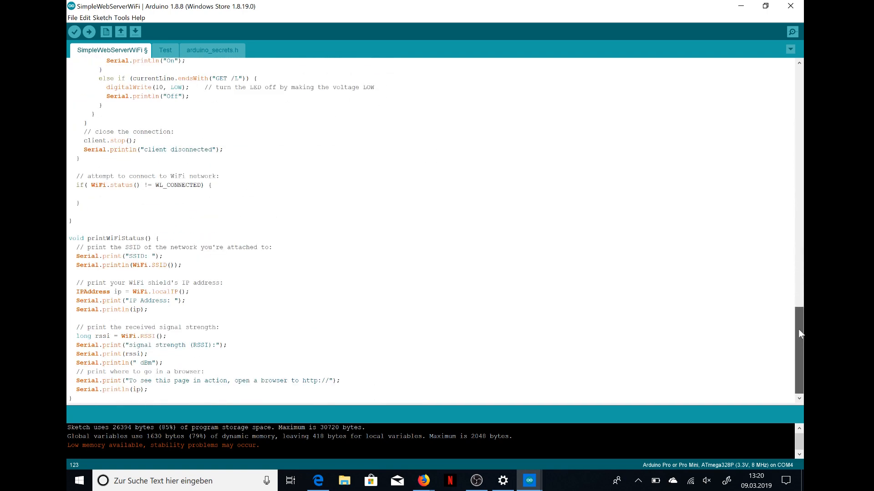
text(set)
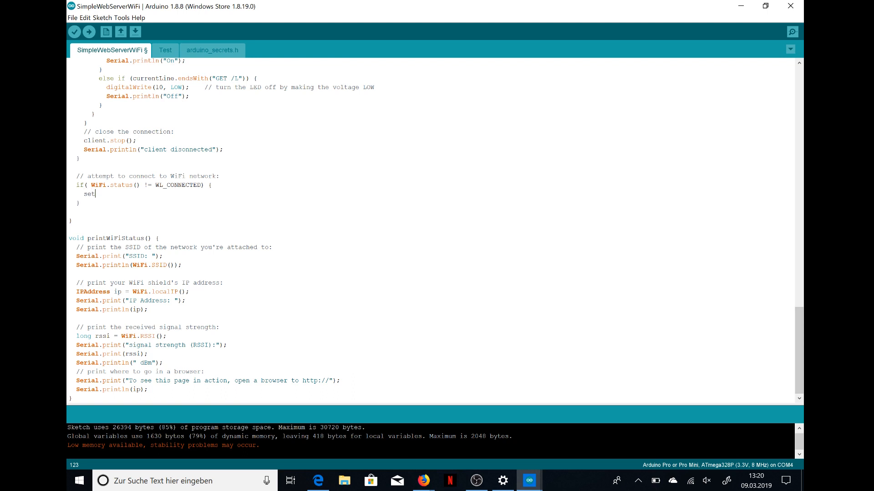
text(up();)
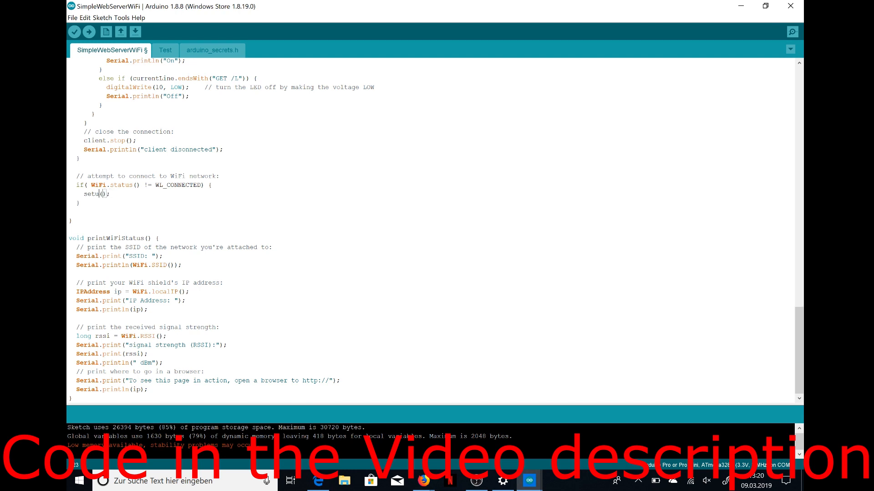
mouse_move(88, 32)
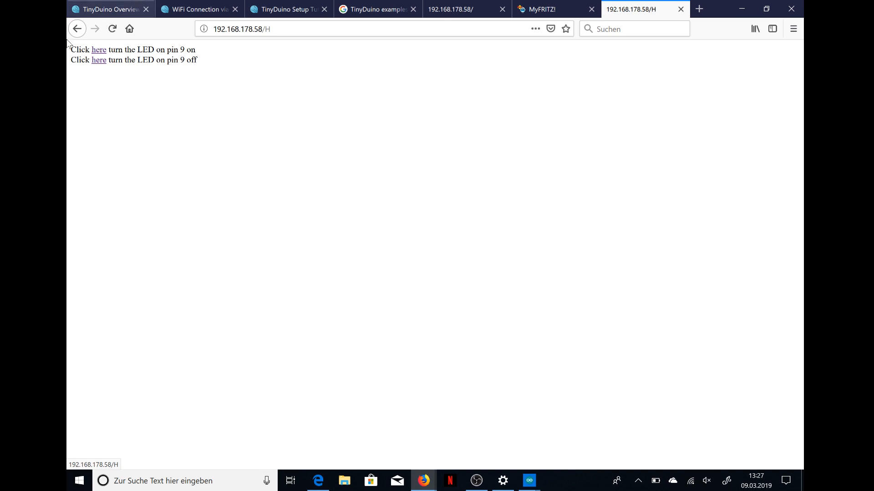
Step: Switch Firefox to the TinyDuino Setup Tutorial tab
click(286, 9)
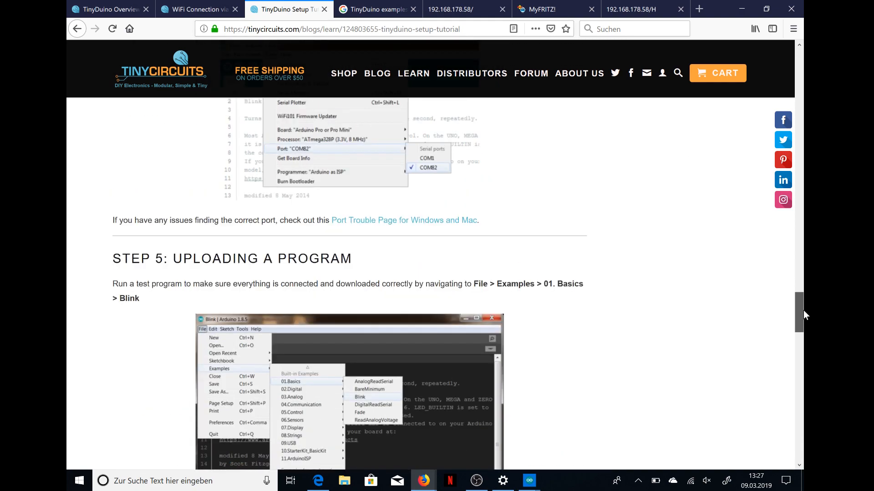
Step: Scroll through the setup tutorial, then switch to the WiFi Connection tutorial tab
scroll(up, 3)
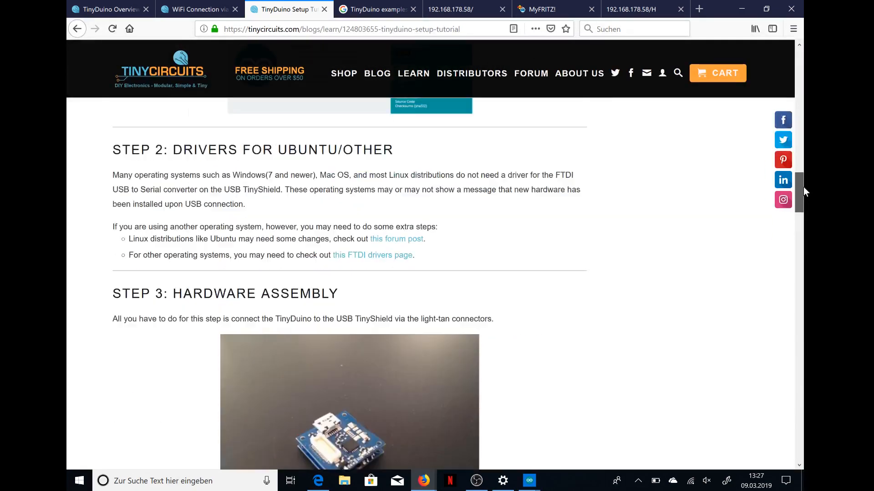
scroll(up, 3)
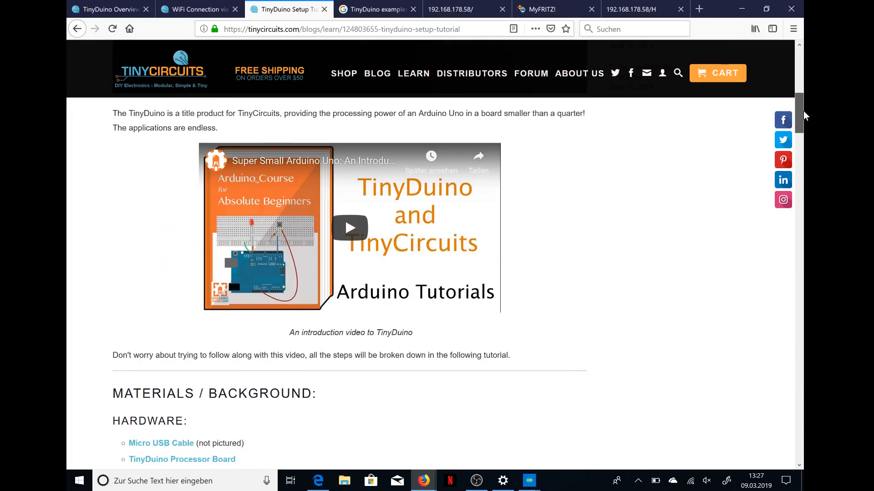
scroll(down, 3)
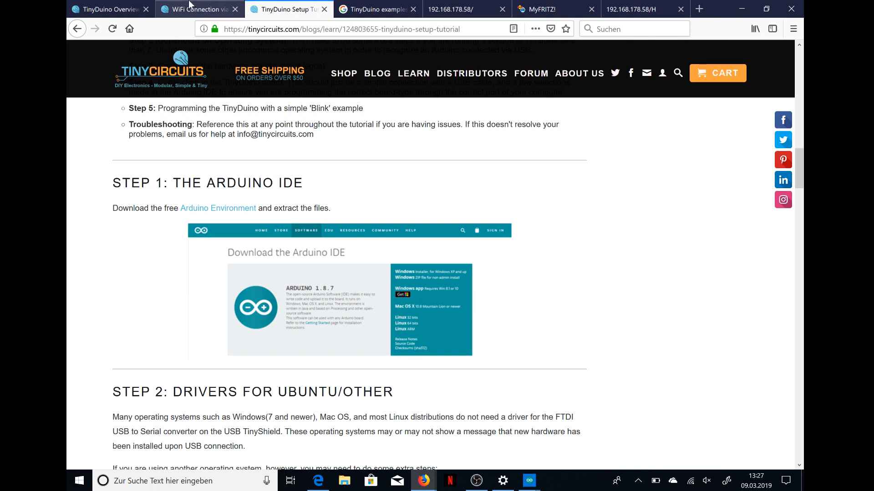
click(198, 9)
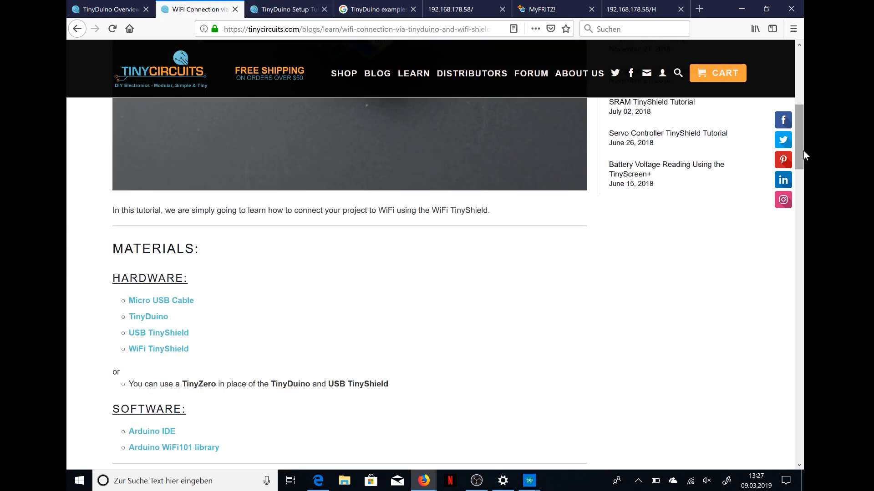
Step: Scroll through the WiFi Connection tutorial, then switch to the TinyDuino Overview tab
scroll(up, 3)
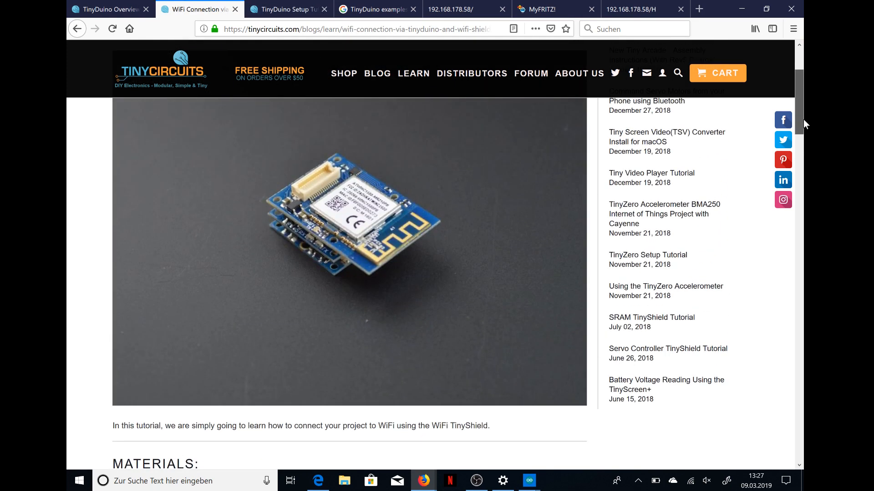
scroll(up, 3)
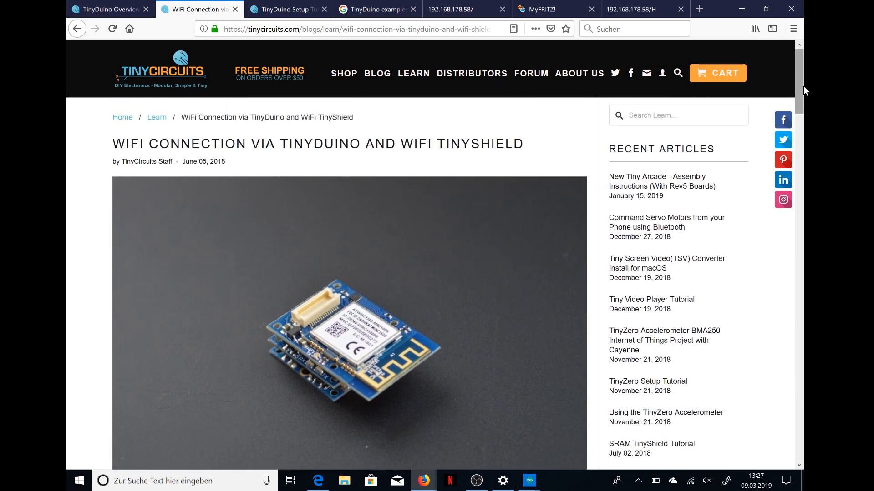
scroll(down, 3)
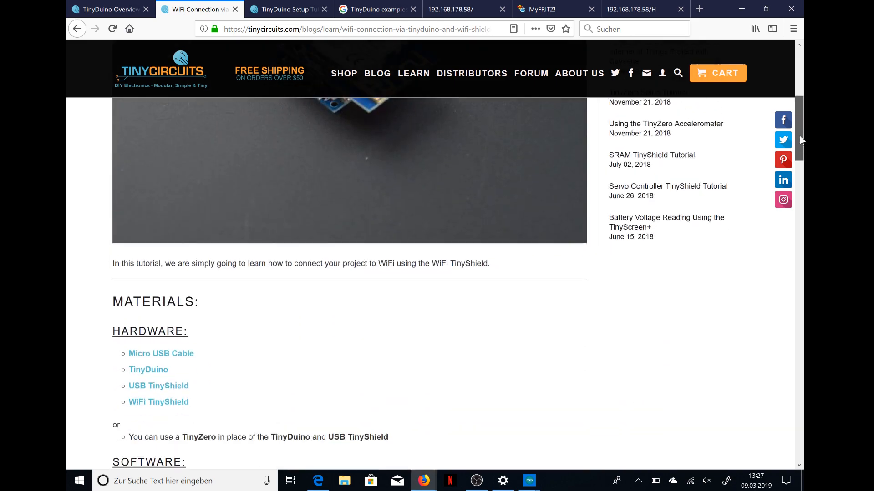
click(106, 9)
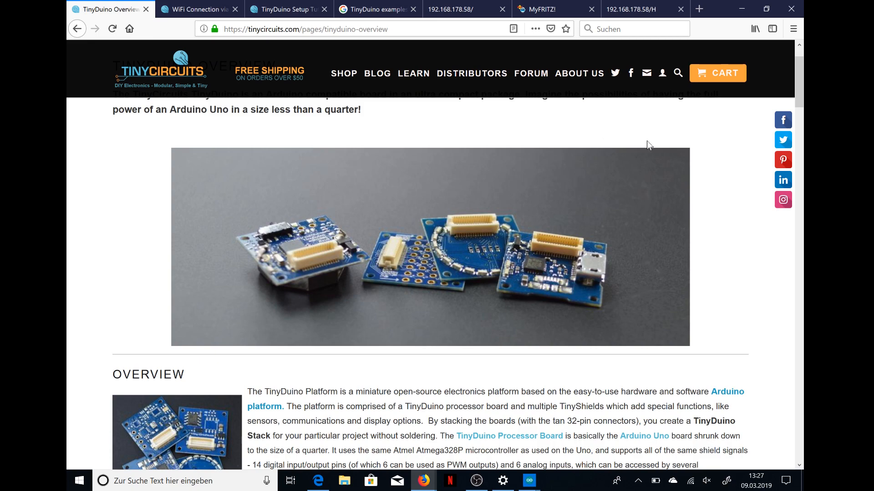
scroll(down, 3)
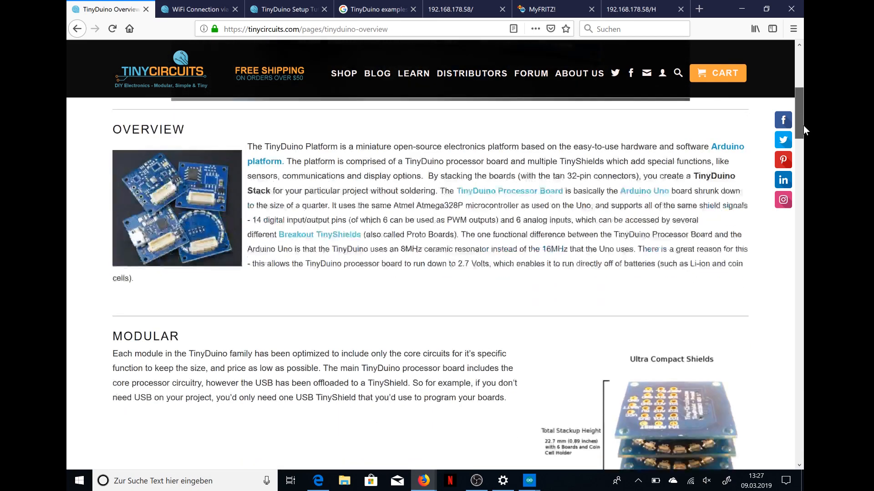
scroll(down, 3)
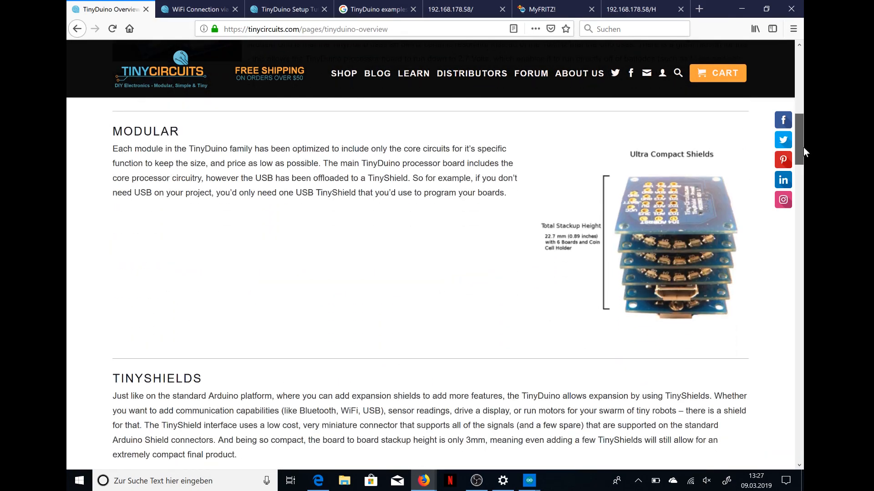
scroll(down, 3)
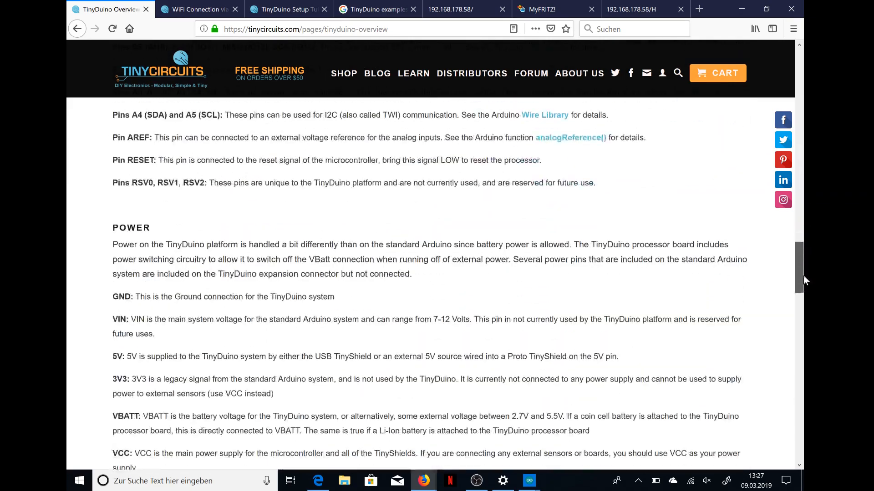
scroll(down, 3)
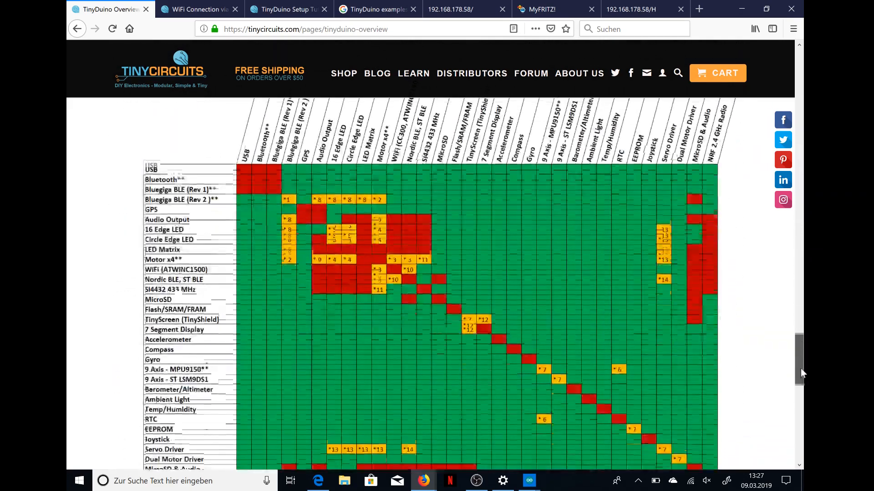
scroll(down, 3)
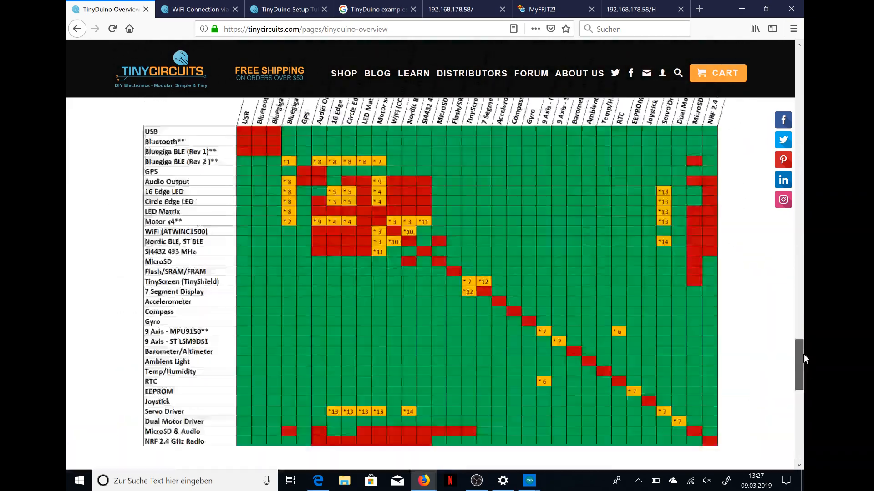
scroll(up, 3)
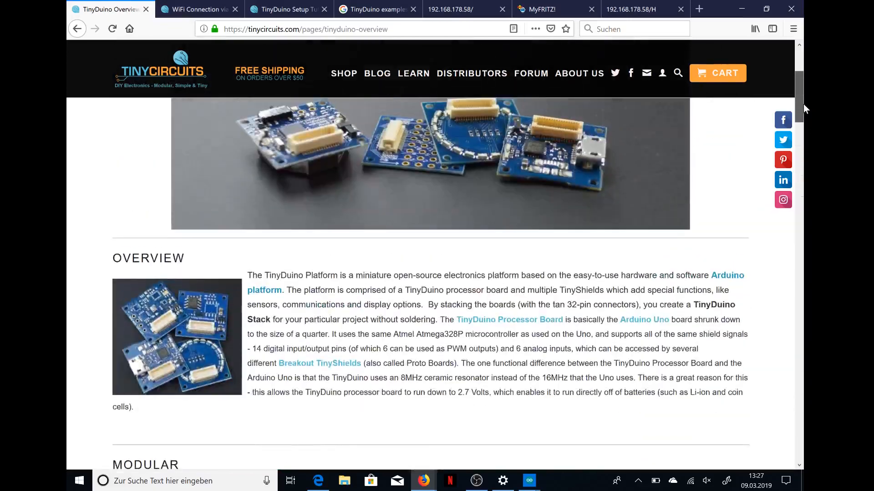
scroll(up, 3)
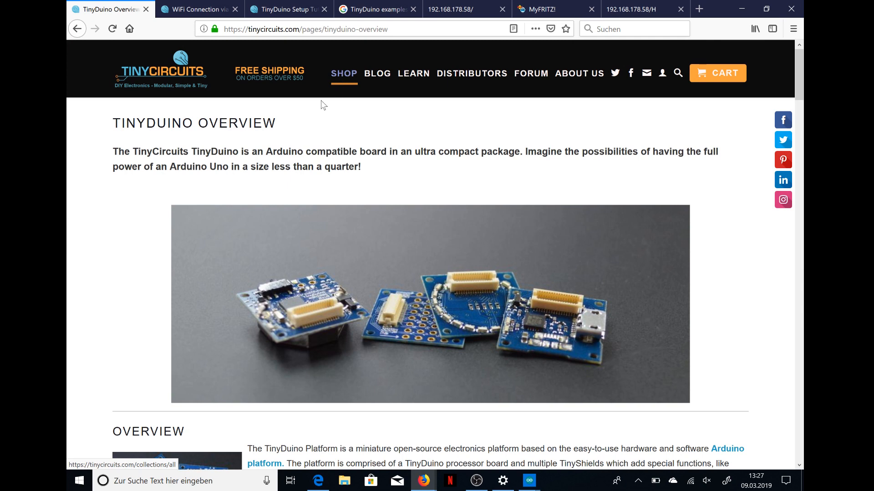
mouse_move(302, 126)
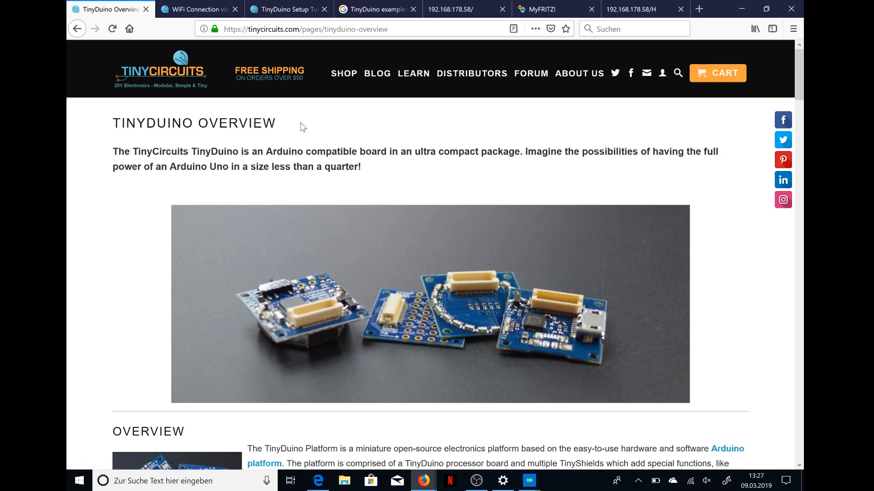